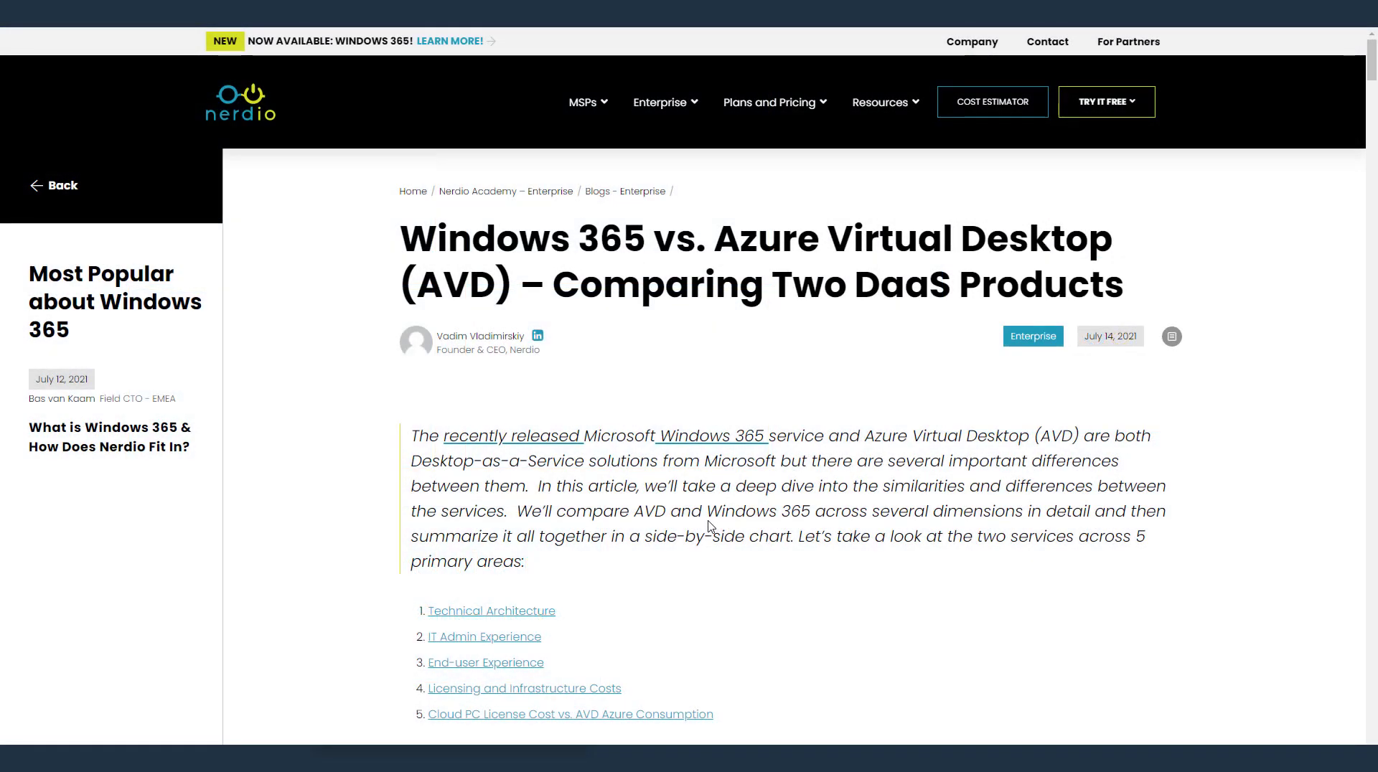
# - Scroll the Nerdio Windows 365 vs. AVD article through its Enterprise and Business architecture sections
pyautogui.scroll(-3)
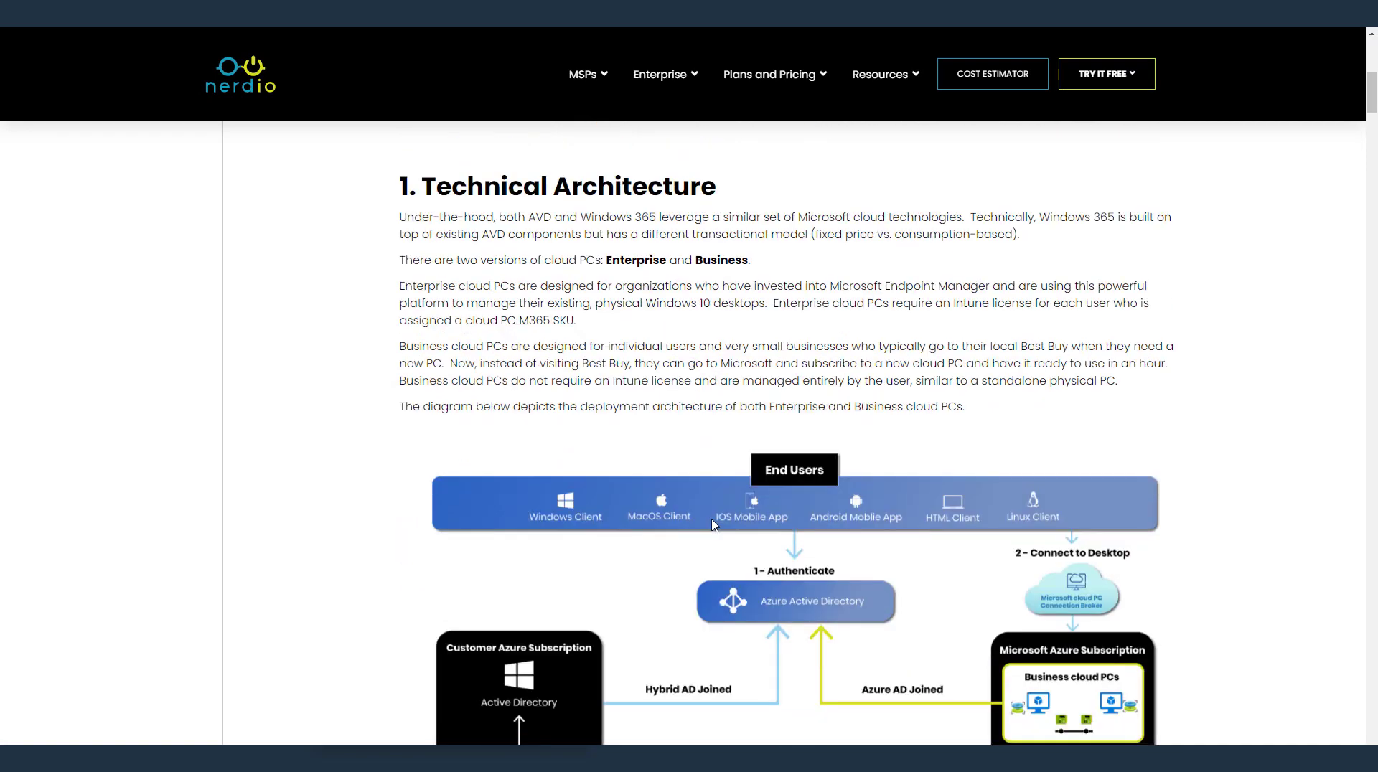
pyautogui.scroll(-3)
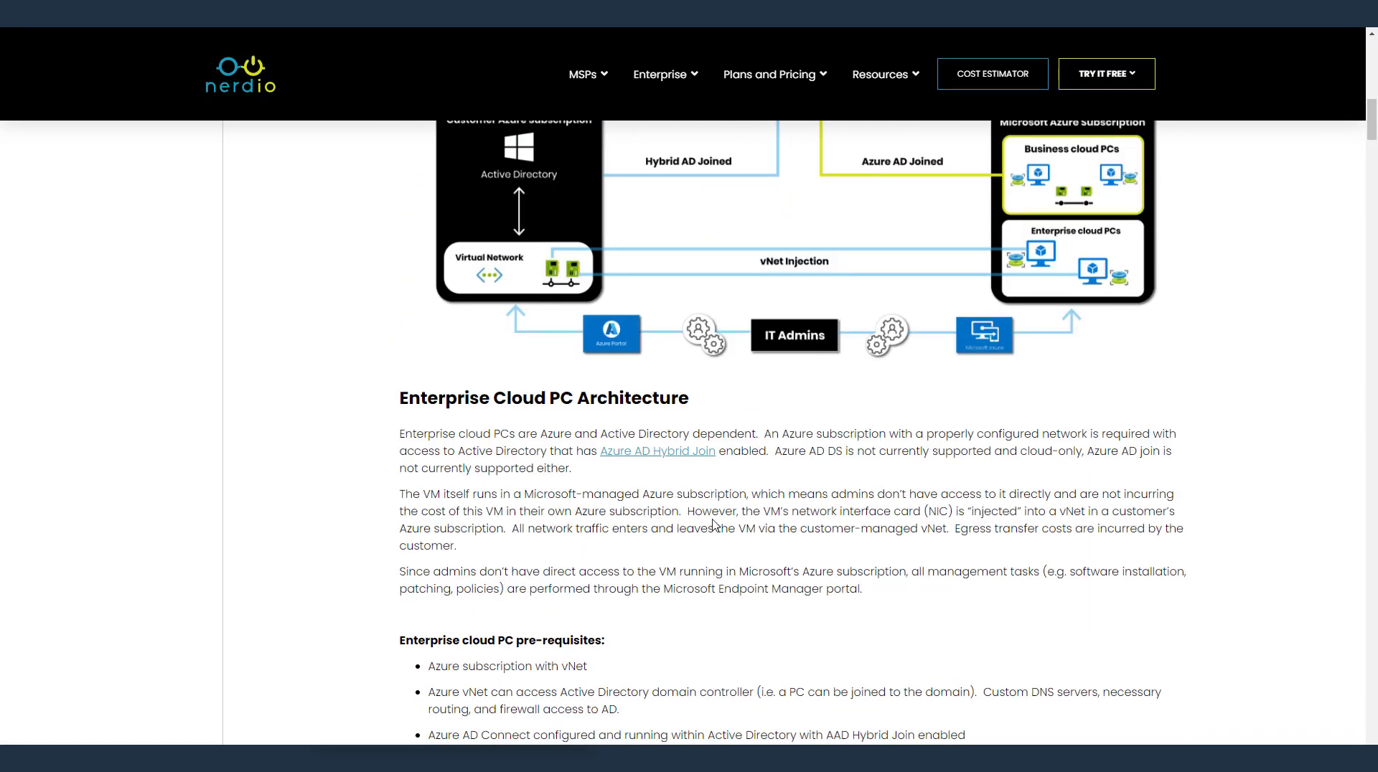
pyautogui.scroll(-3)
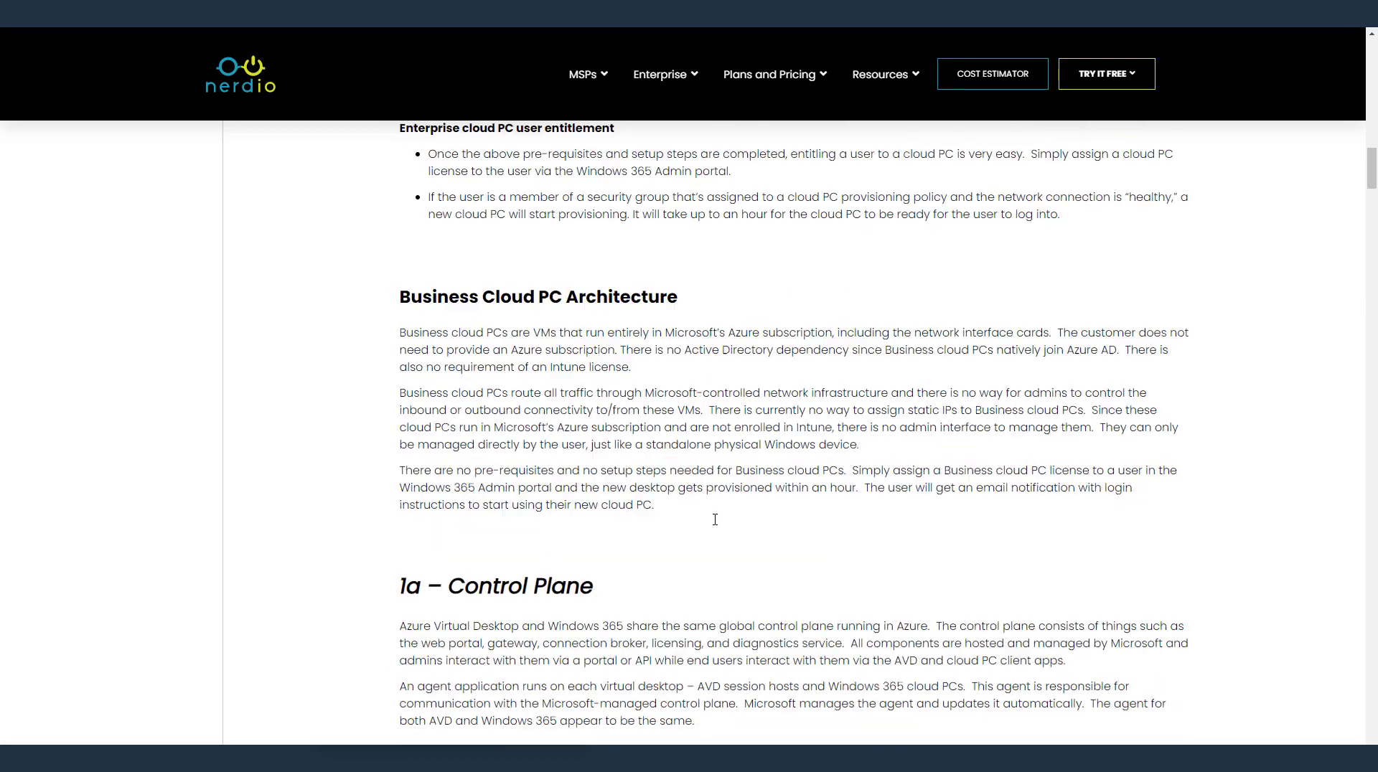
pyautogui.scroll(-3)
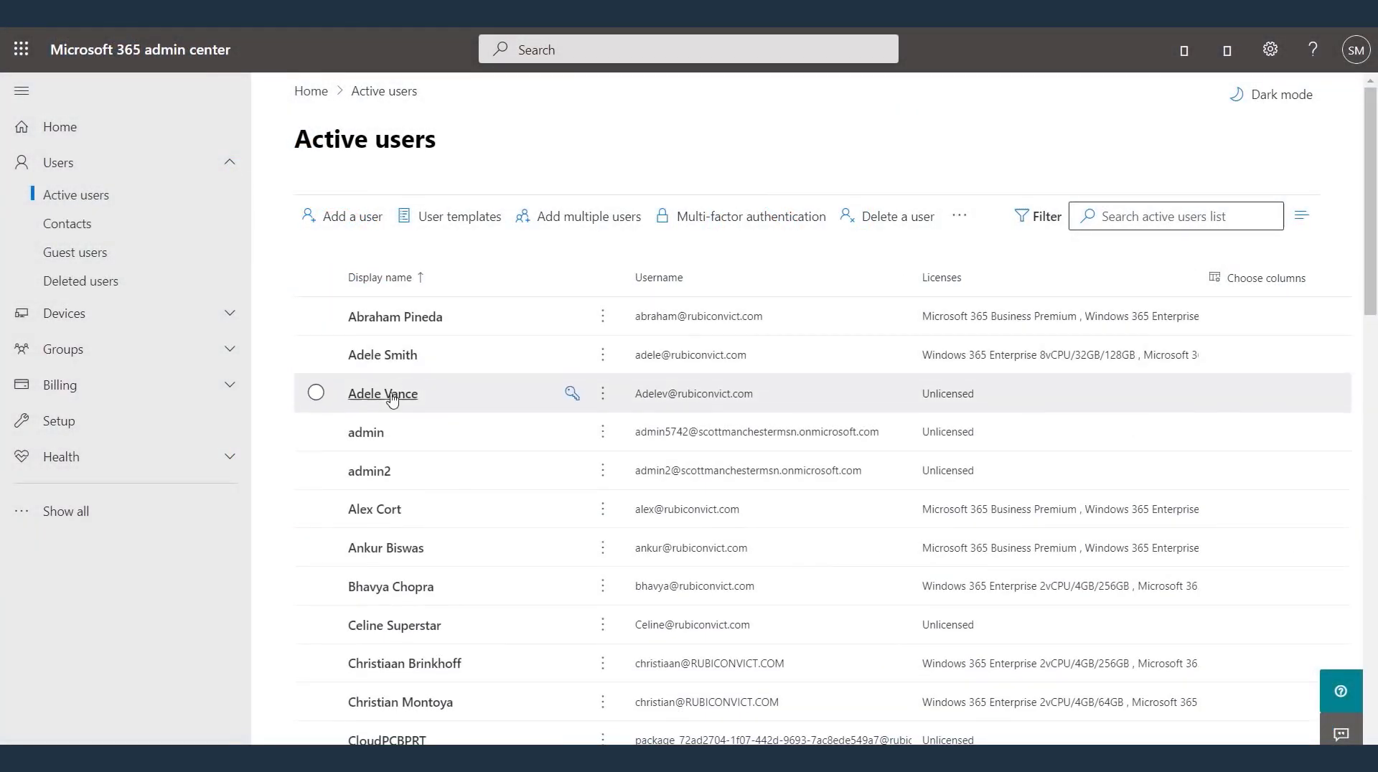
# - Open the unlicensed user's Licenses and apps and review the Windows 365 Enterprise license options
pyautogui.click(382, 392)
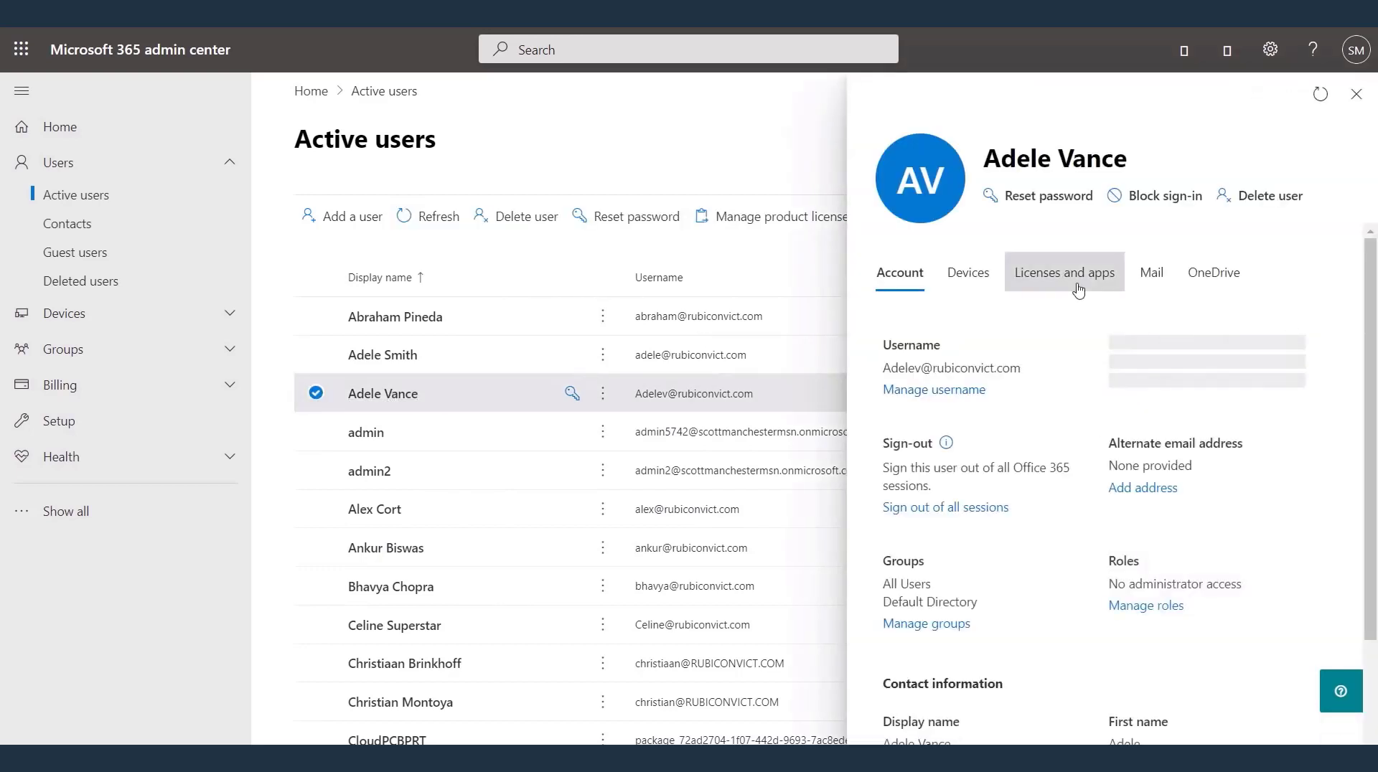
pyautogui.click(1063, 272)
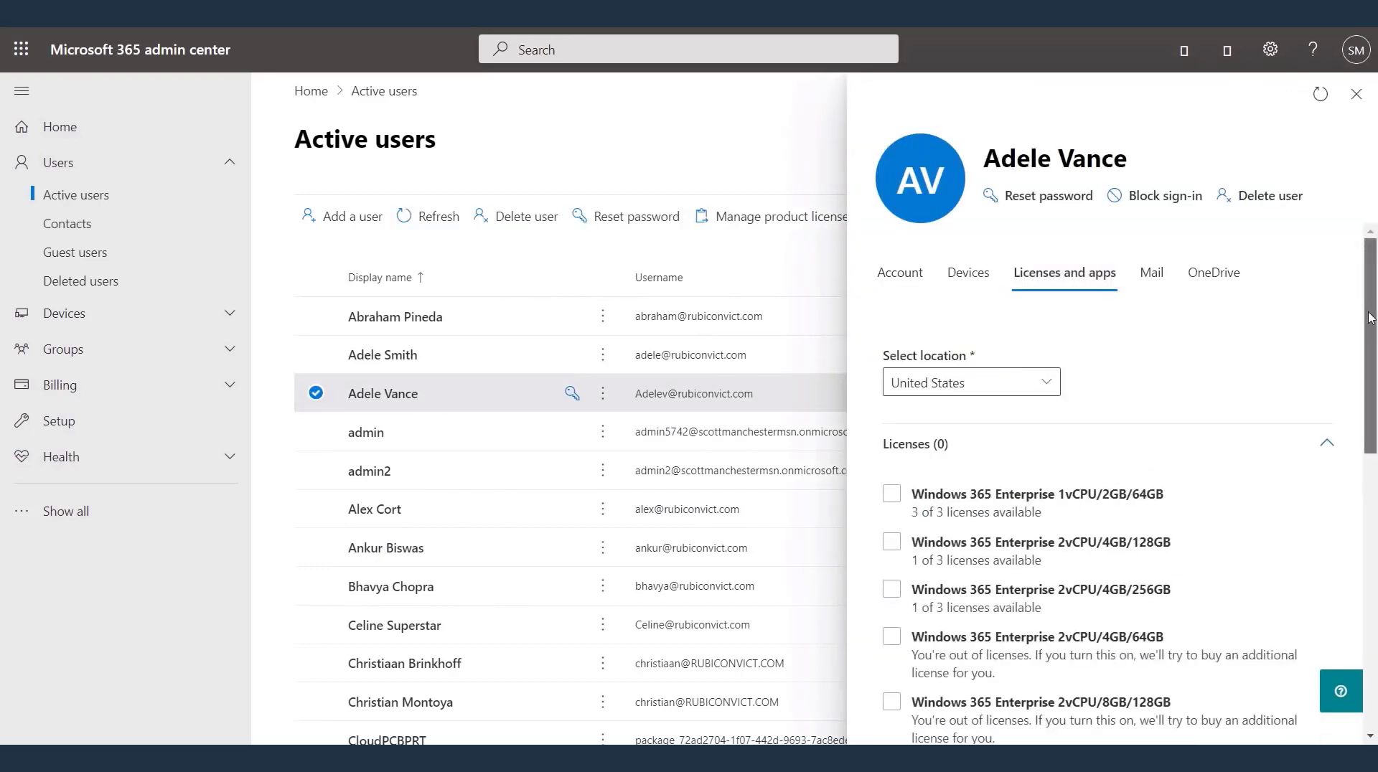
pyautogui.scroll(-3)
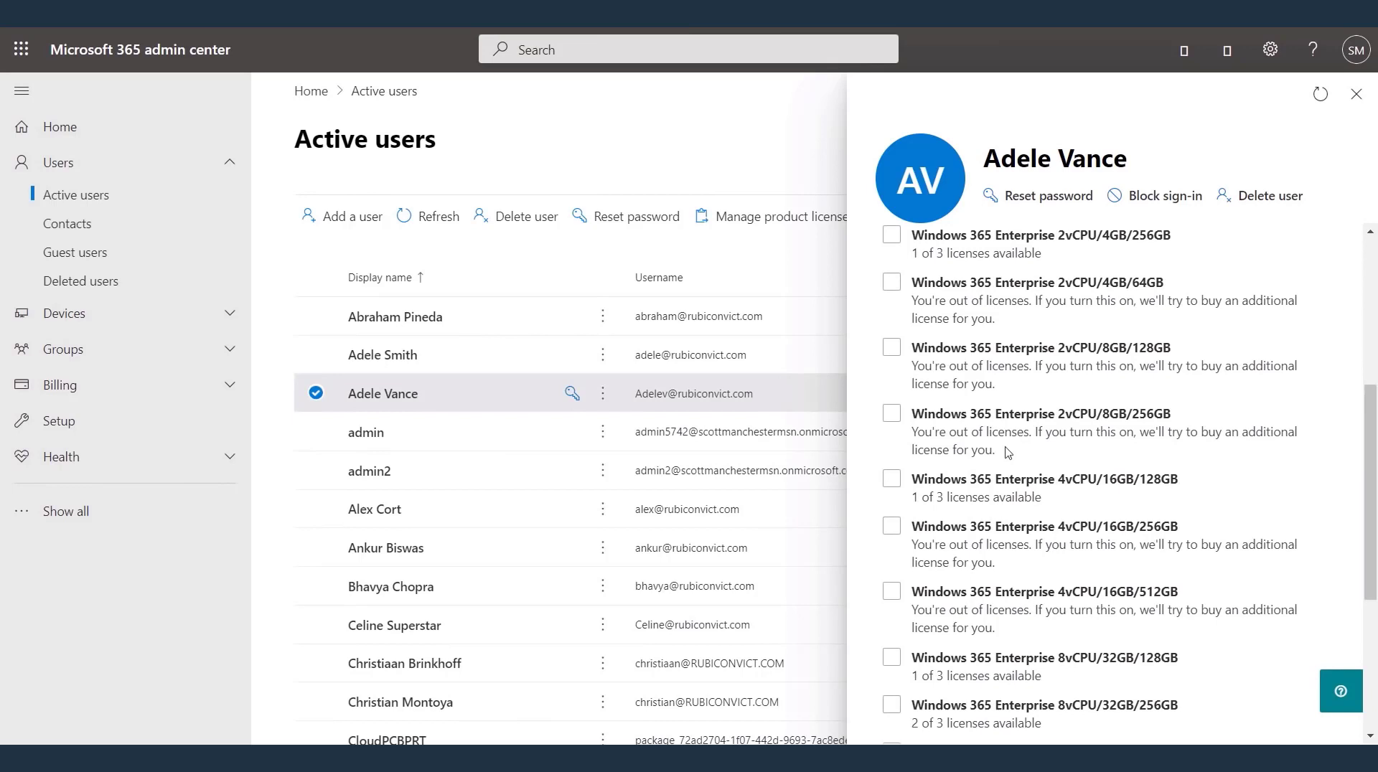
pyautogui.click(892, 479)
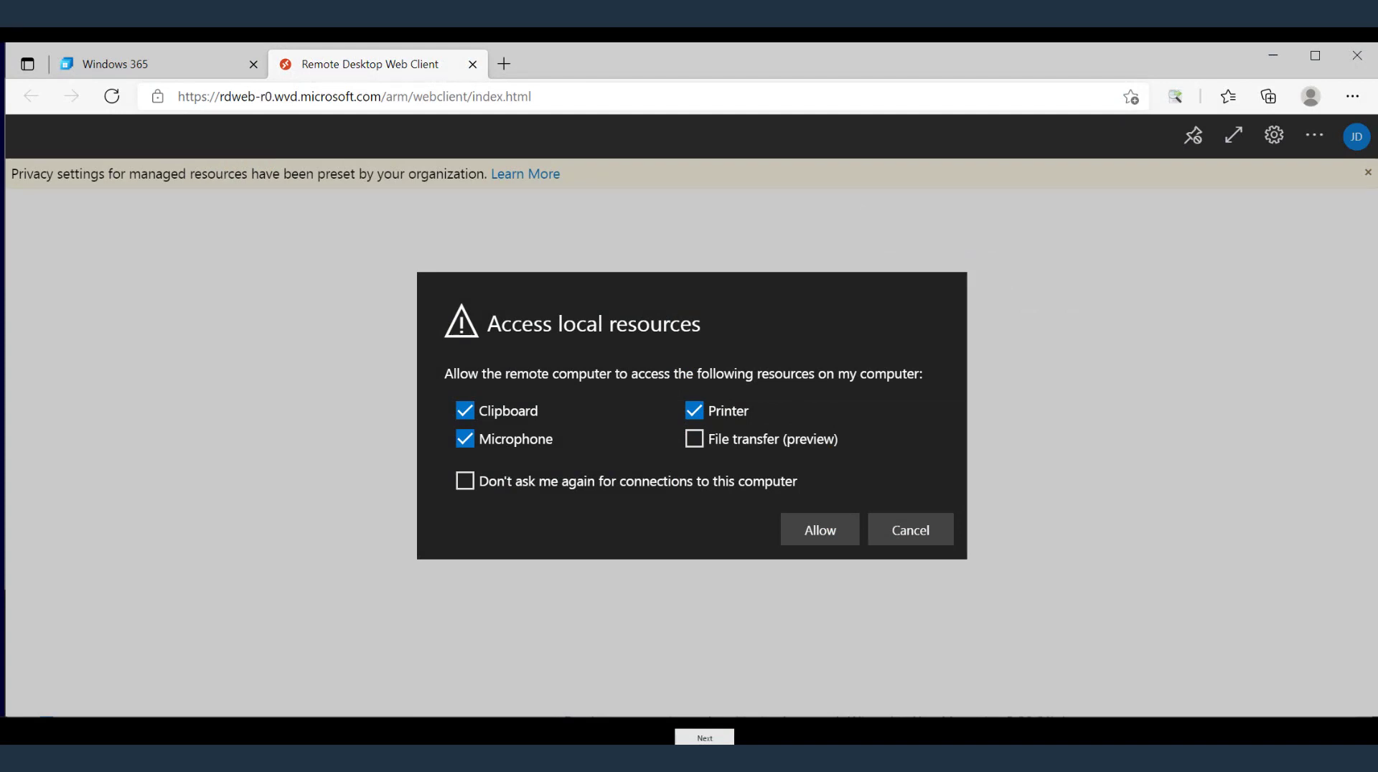
# - Allow clipboard, printer and microphone access, then submit the password to sign in to the Cloud PC
pyautogui.click(818, 529)
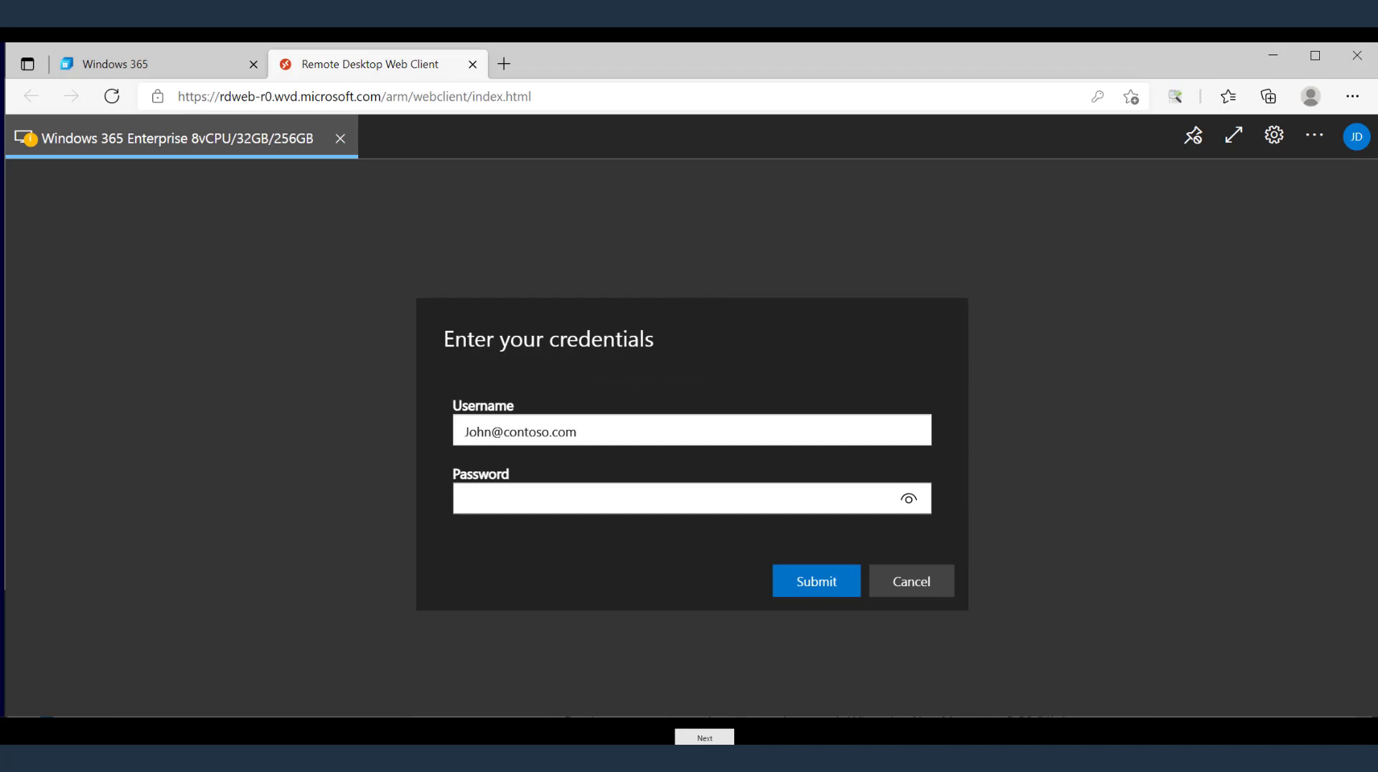
pyautogui.click(690, 498)
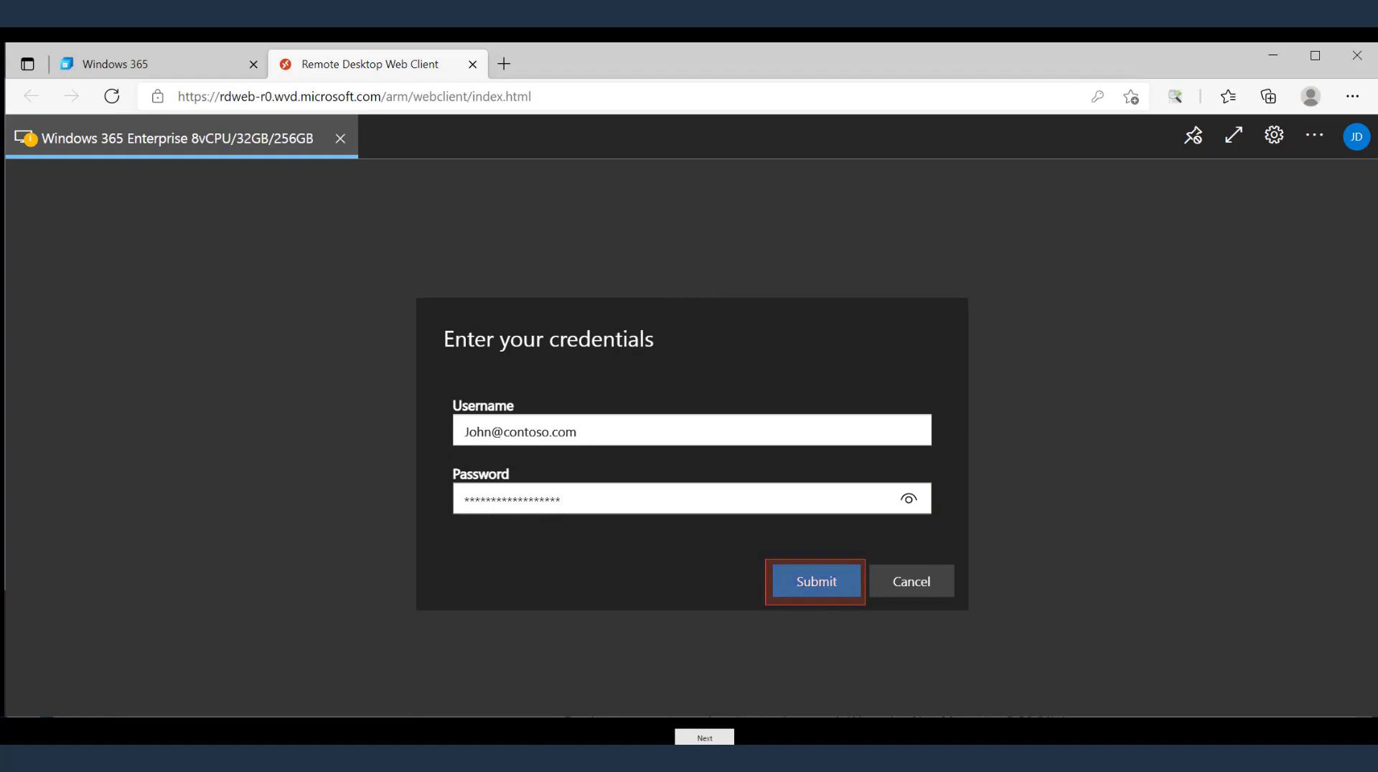
pyautogui.click(813, 580)
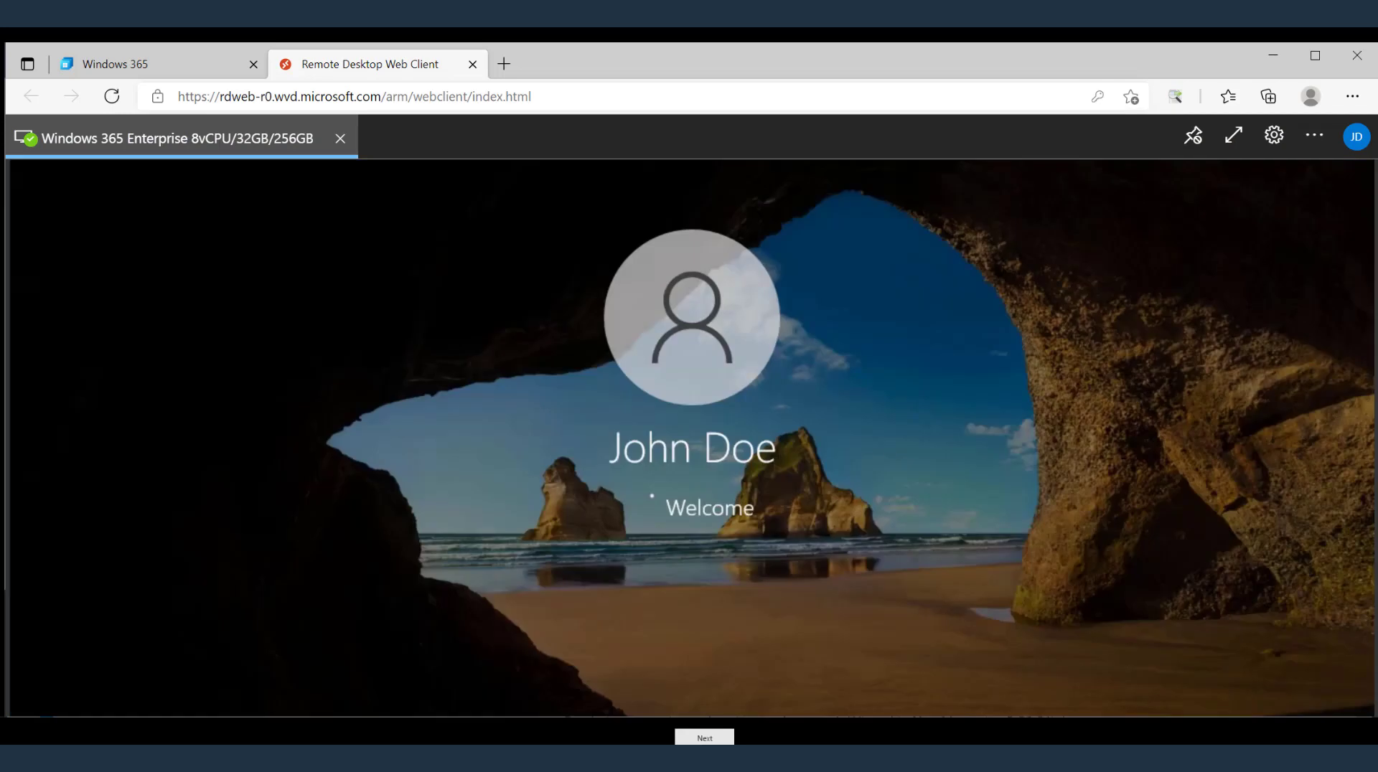